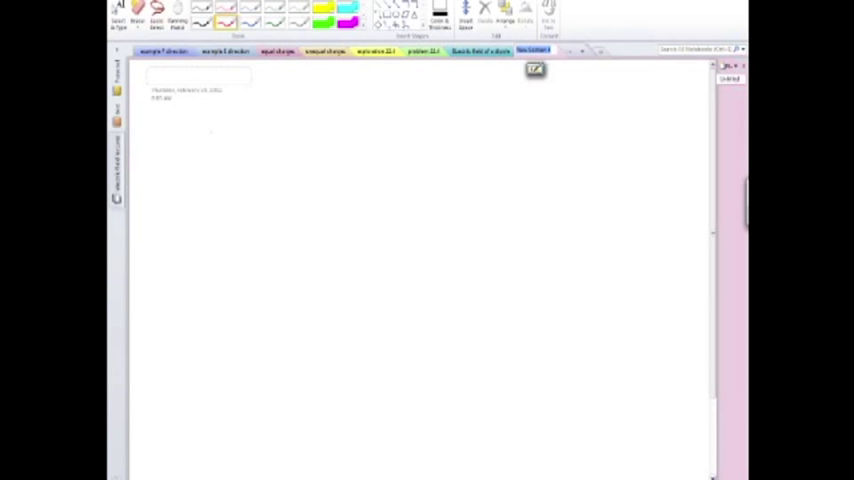
- Sketch a vertical charged rod of plus signs with a length arrow and a slice marked ΔL
drag(206, 136, 202, 348)
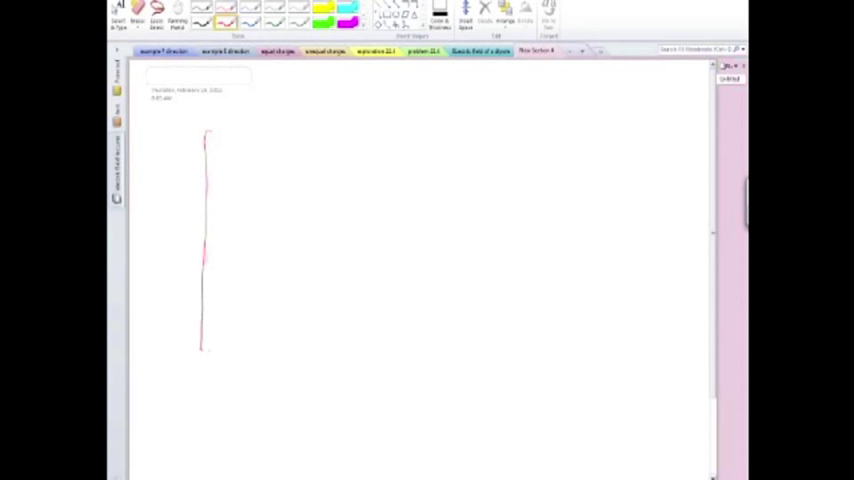
drag(224, 136, 212, 350)
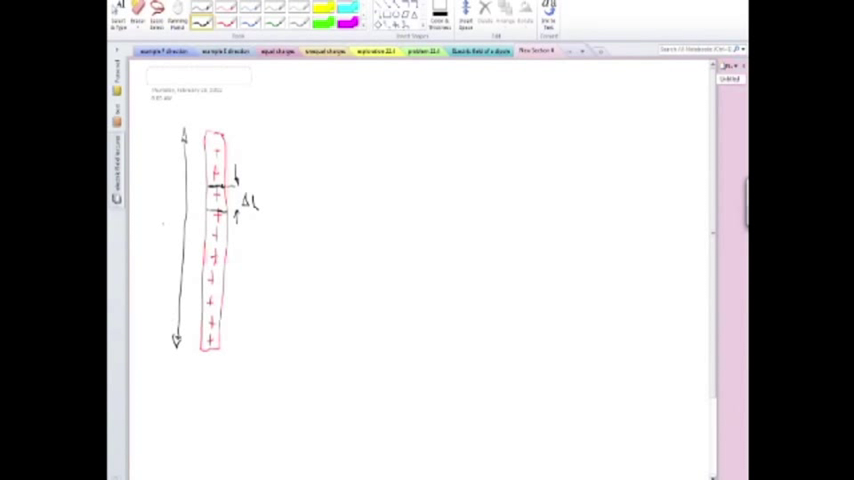
drag(160, 224, 168, 244)
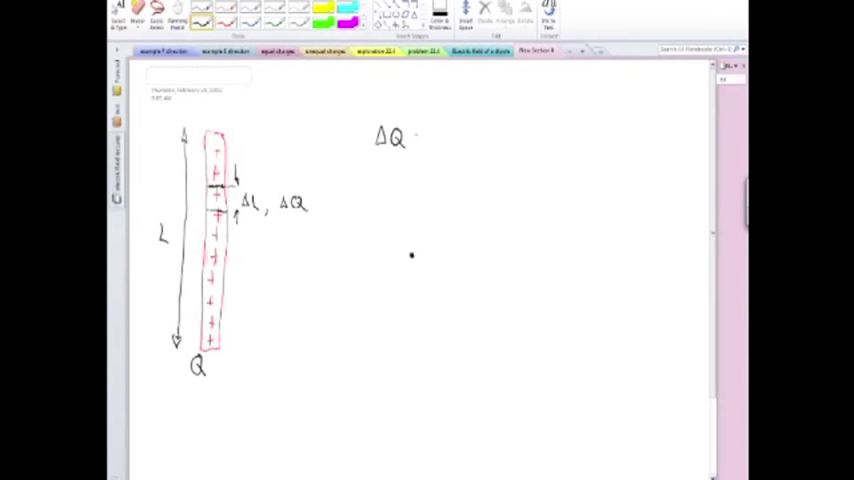
- Label the rod L and Q, mark a slice ΔQ, and write ΔQ = ? with ΔQ/ΔL = Q/L
text(=?)
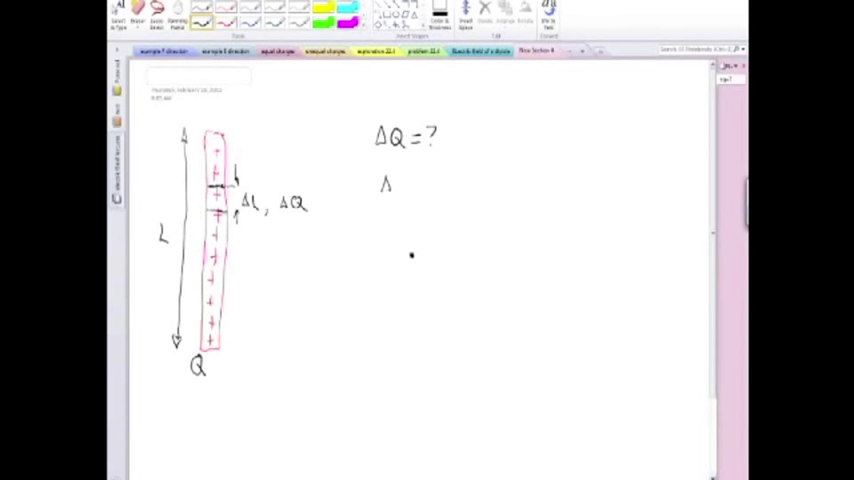
text(ΔQ/ΔL = Q/L ⇒)
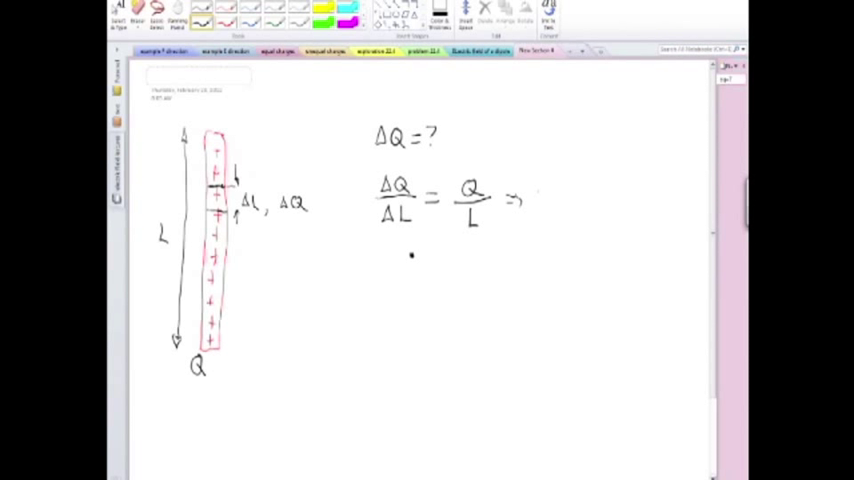
text(ΔQ = Q)
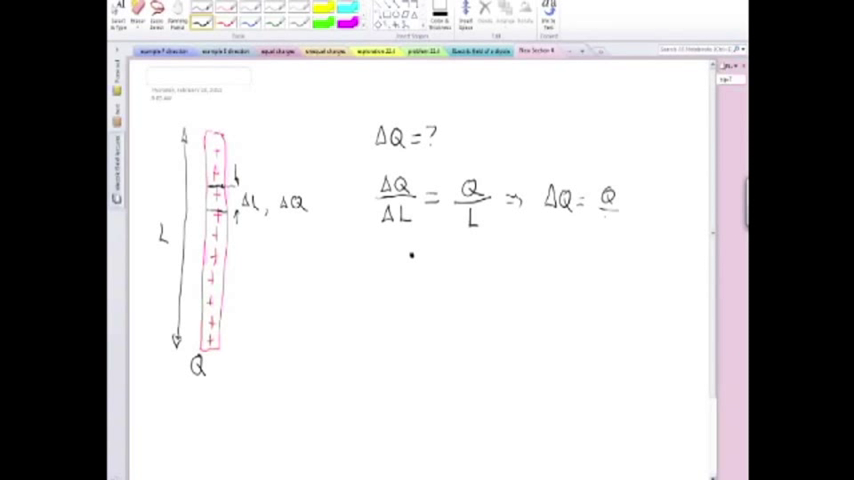
text(ΔL)
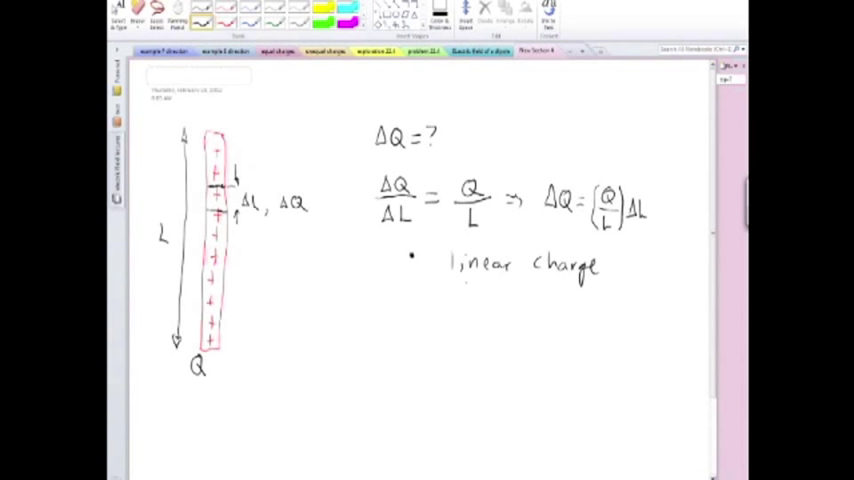
- Write 'linear charge density' λ ≡ Q/L [C/m], ΔQ = λΔL, and begin a 'Rem.' note on strings
text(density)
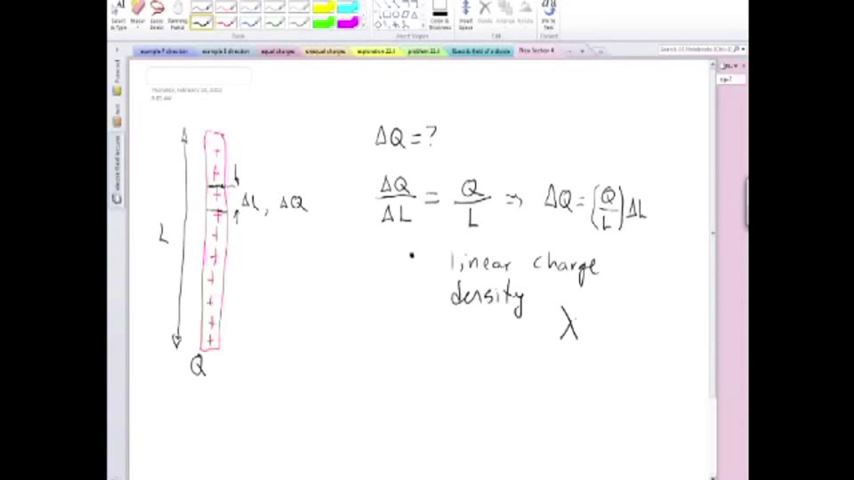
text(= Q/L)
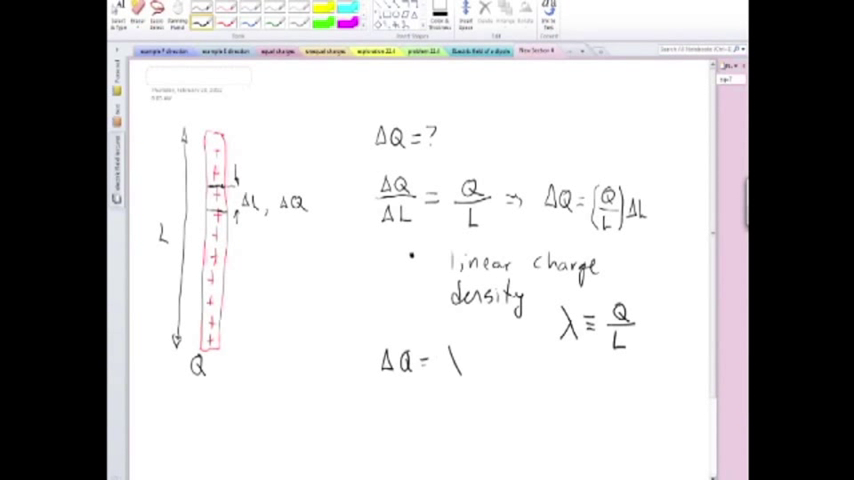
text(λ ΔL)
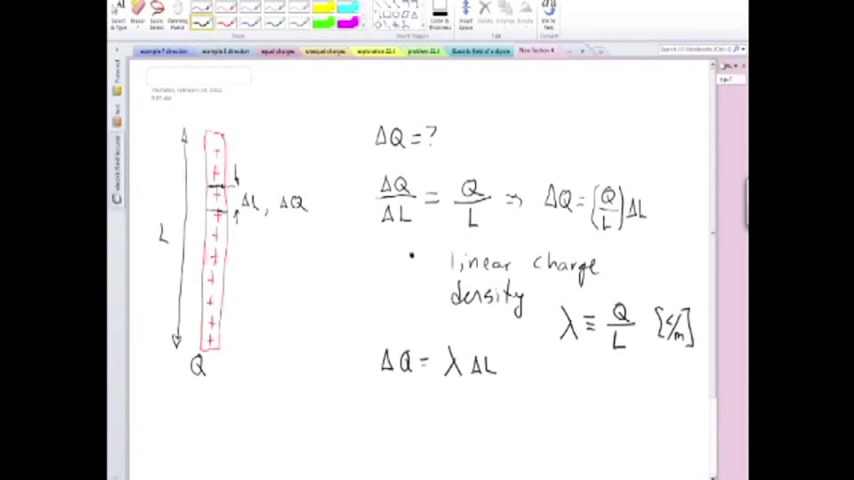
text(Rem.)
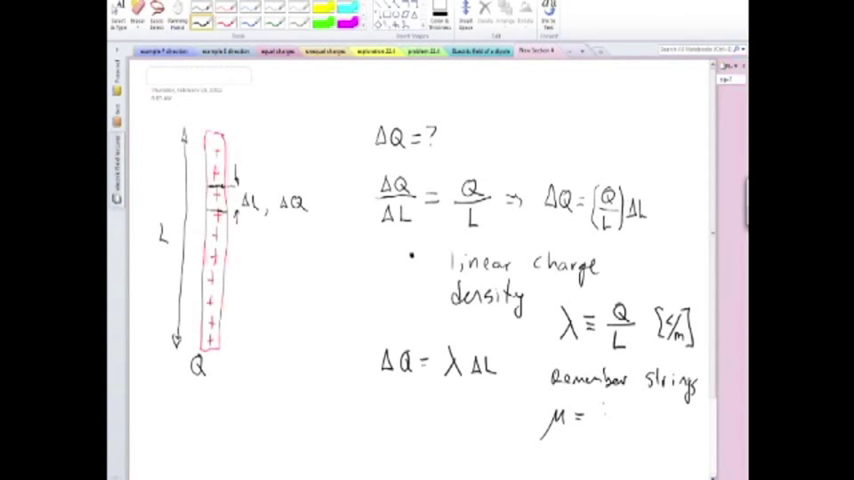
- Write the strings reminder μ = M/L and start a fresh blank page
text(M/L)
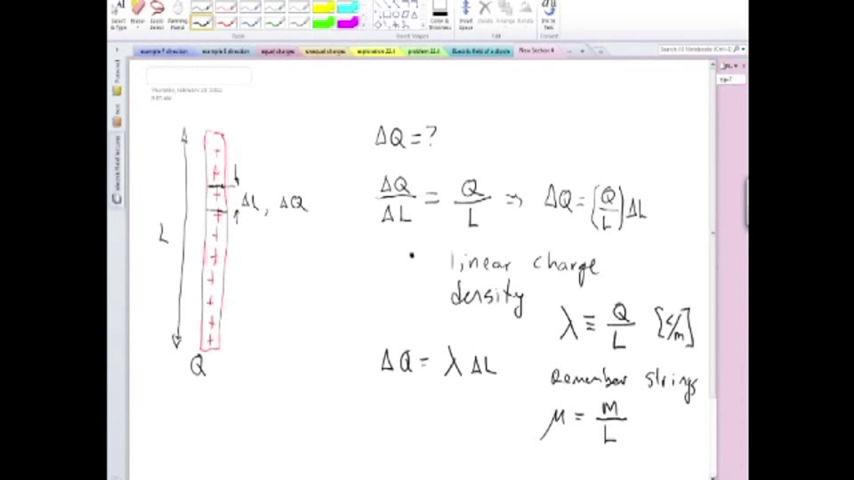
scroll(up, 3)
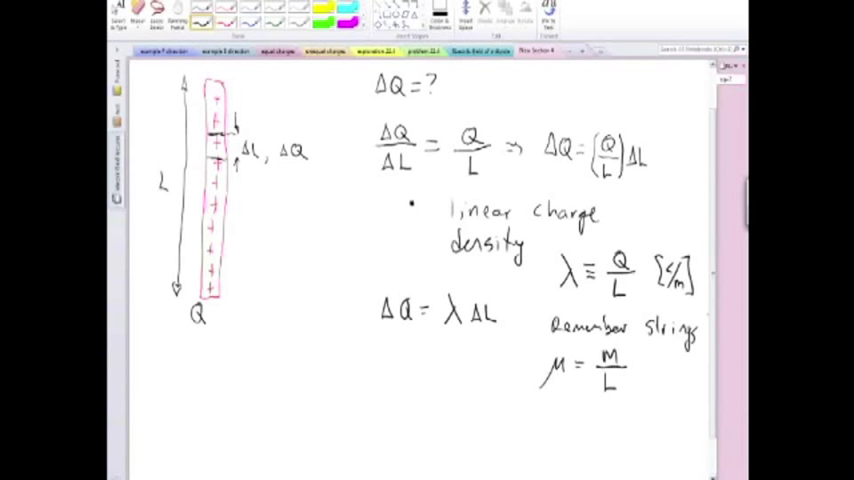
click(532, 52)
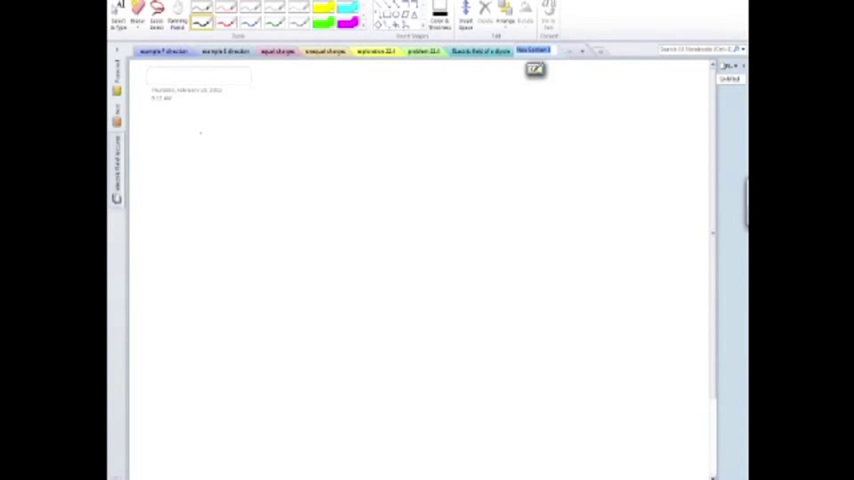
- Draw a square sheet filled with plus charges, labelled A, Q beneath
drag(200, 130, 344, 308)
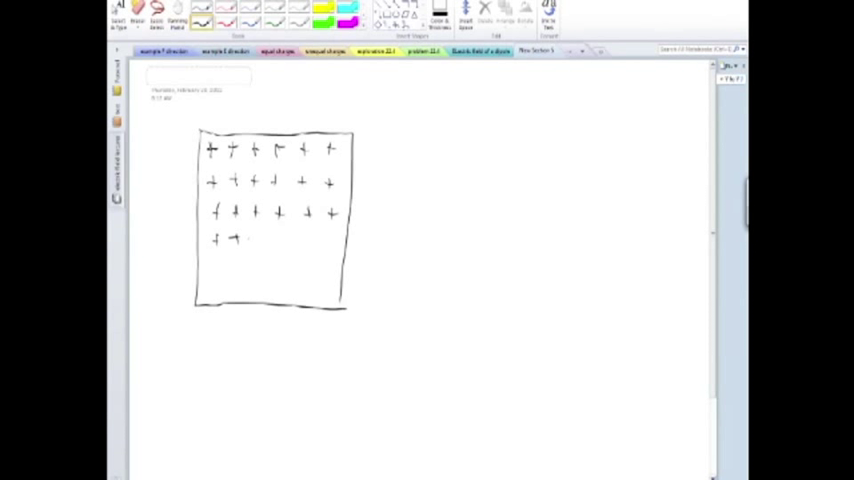
drag(234, 242, 340, 244)
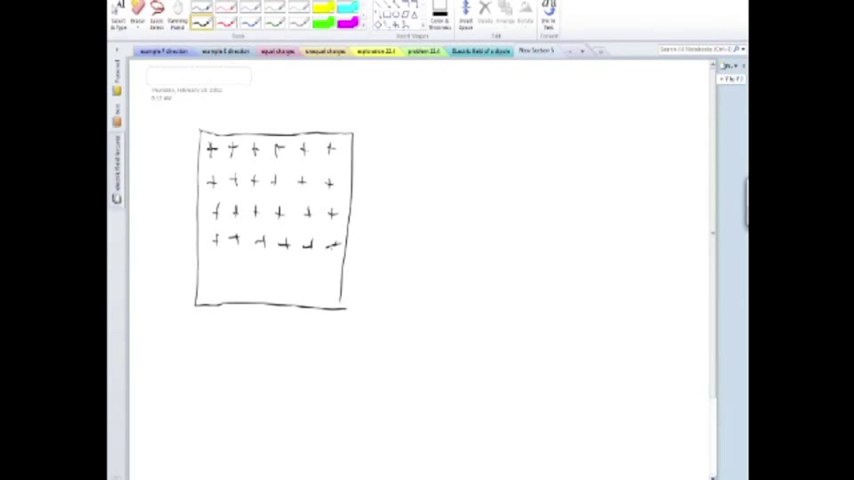
drag(210, 264, 240, 268)
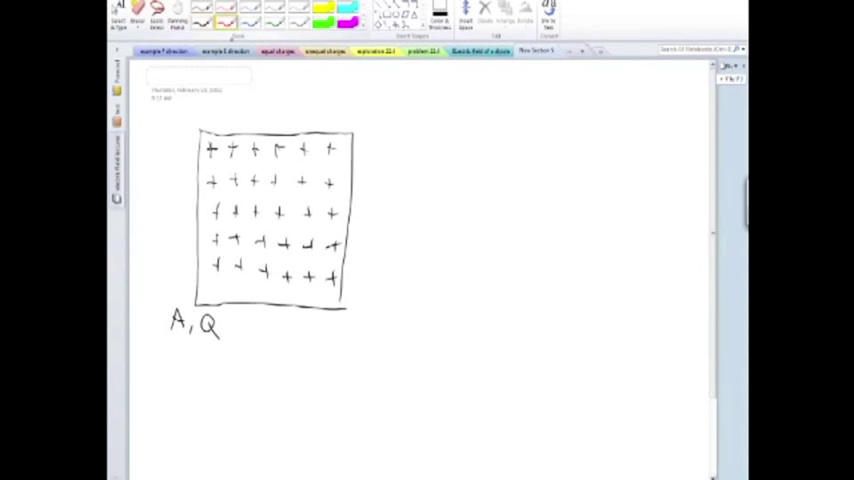
- Circle and hatch a small red patch on the sheet, labelled ΔA, ΔQ = ?
drag(304, 170, 290, 190)
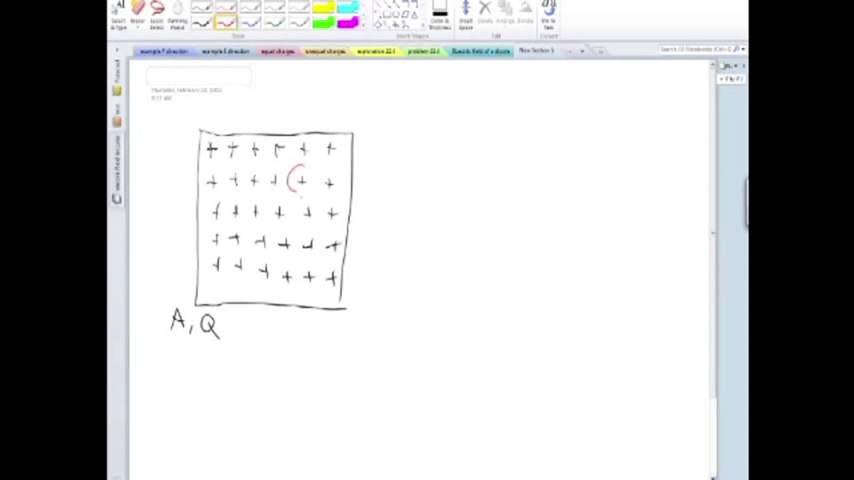
drag(296, 176, 316, 196)
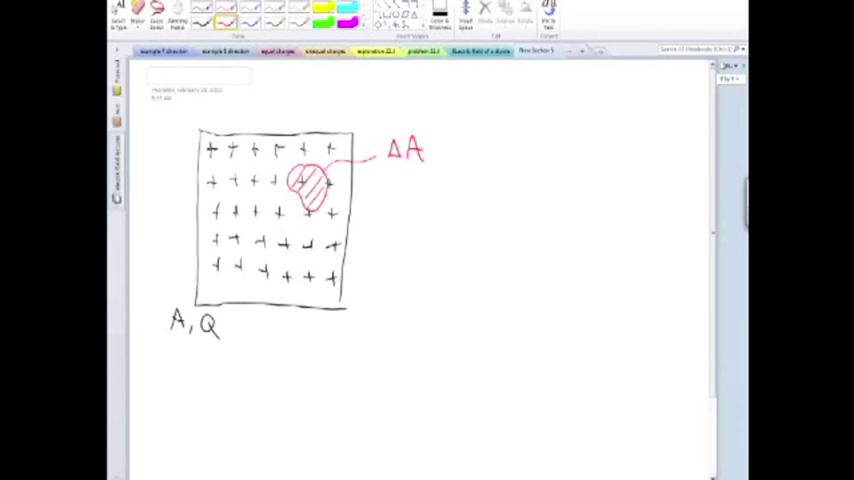
text(, ΔΘ)
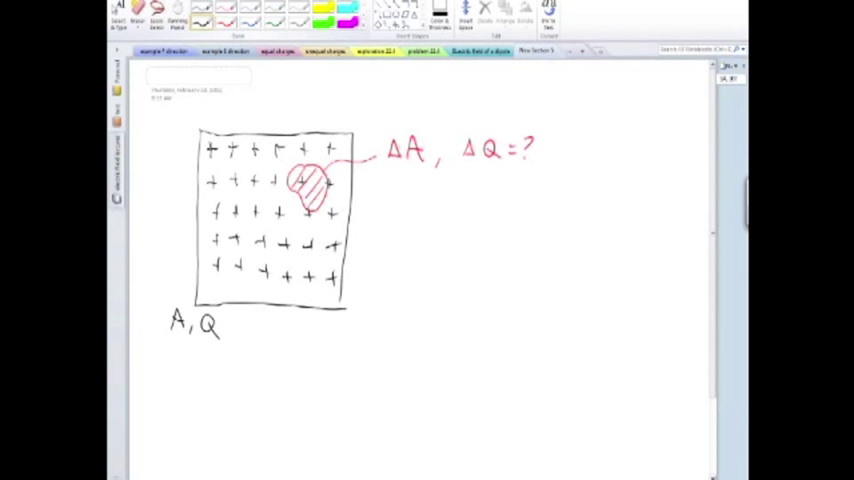
drag(436, 204, 448, 192)
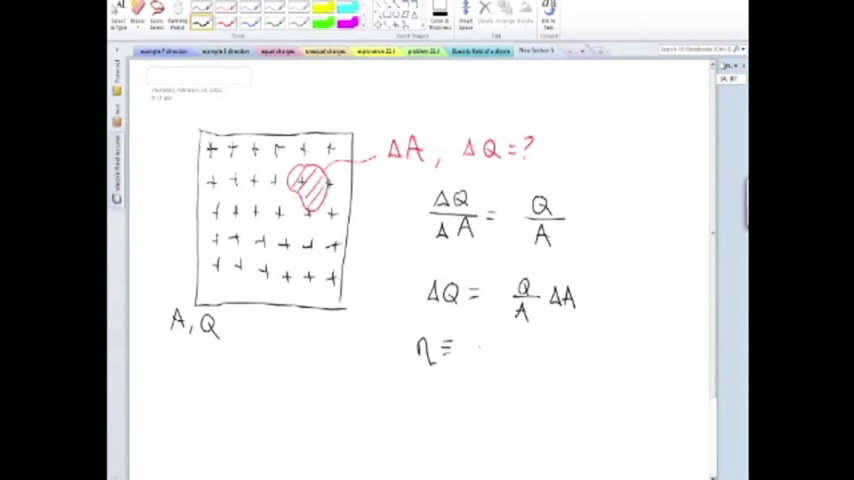
- Derive ΔQ = (Q/A)ΔA, define surface charge density η = Q/A, and give ΔQ = ηΔA
text(Q)
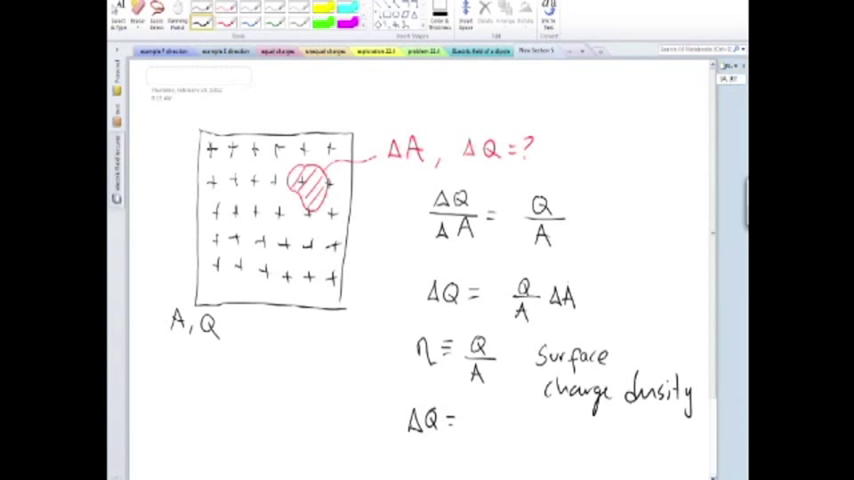
text(ηΔ)
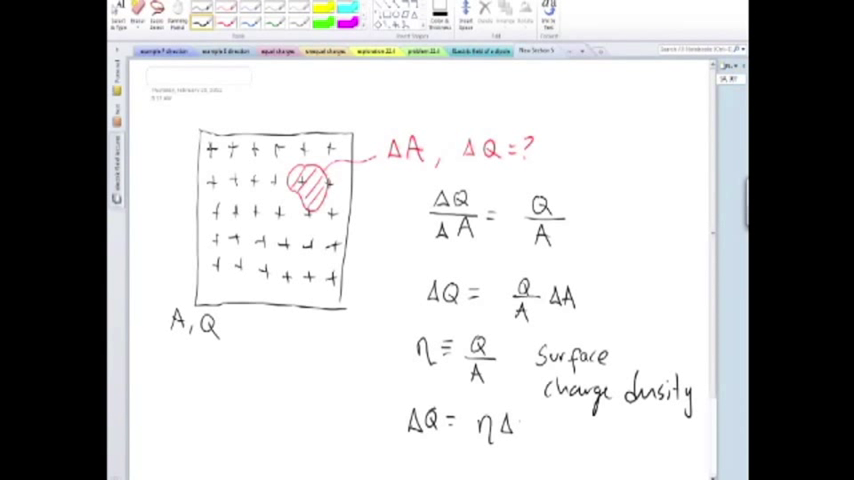
text(A)
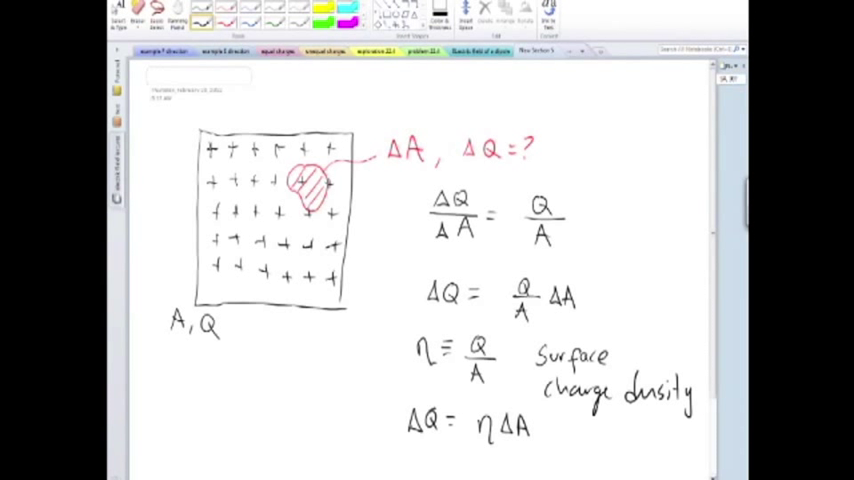